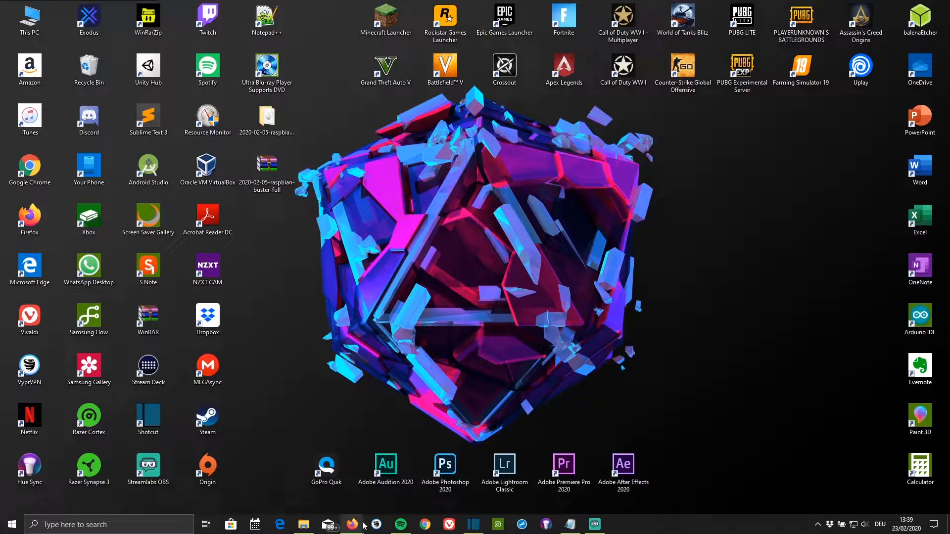
Bring up putty.org in Firefox and follow the link to the latest release downloads
left_click(351, 524)
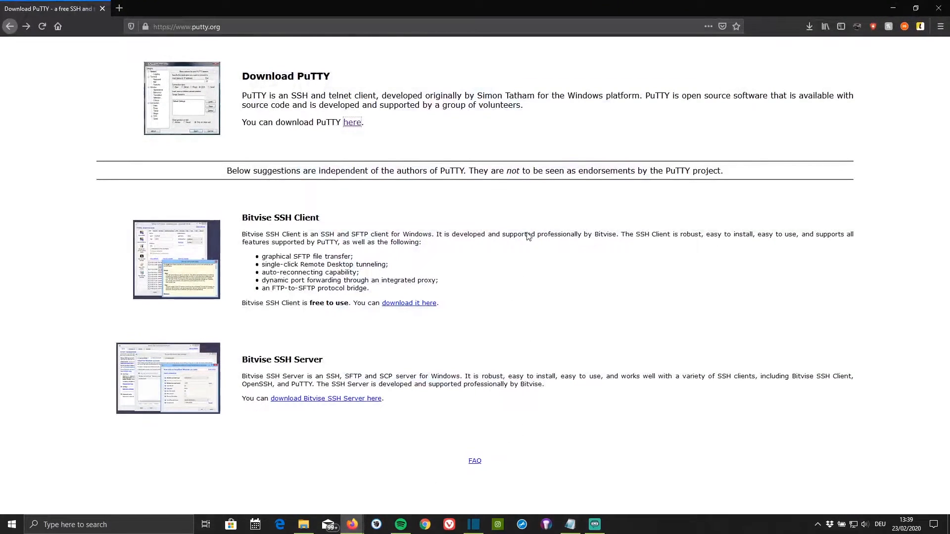
mouse_move(277, 68)
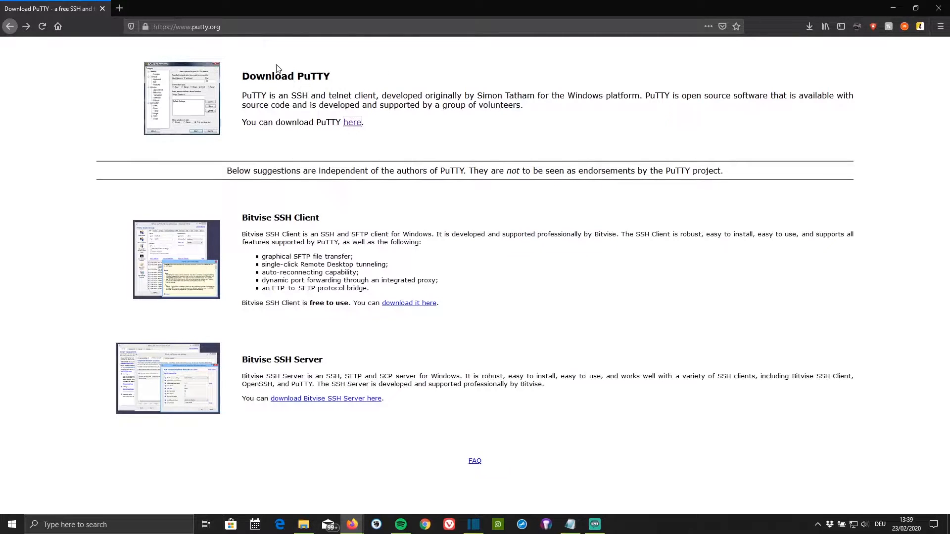
left_click(352, 123)
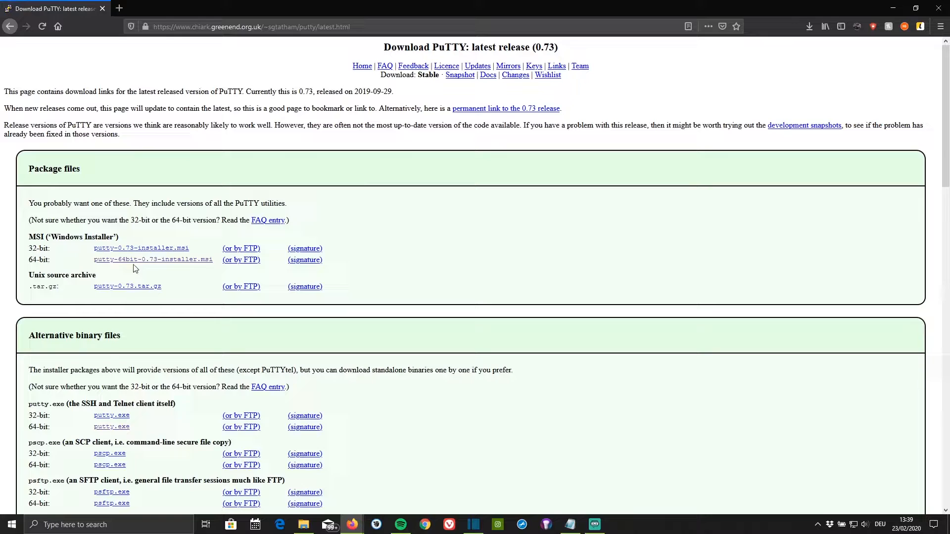
mouse_move(58, 251)
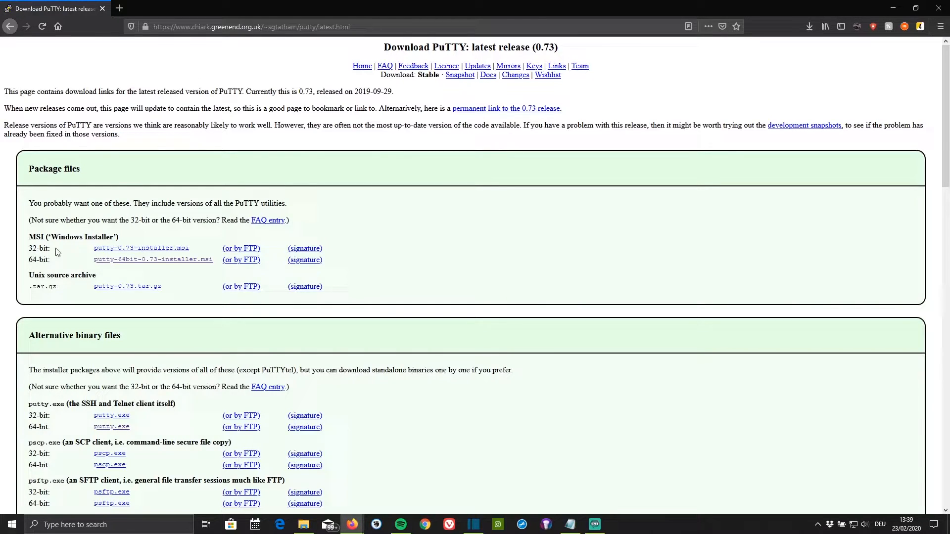
mouse_move(25, 257)
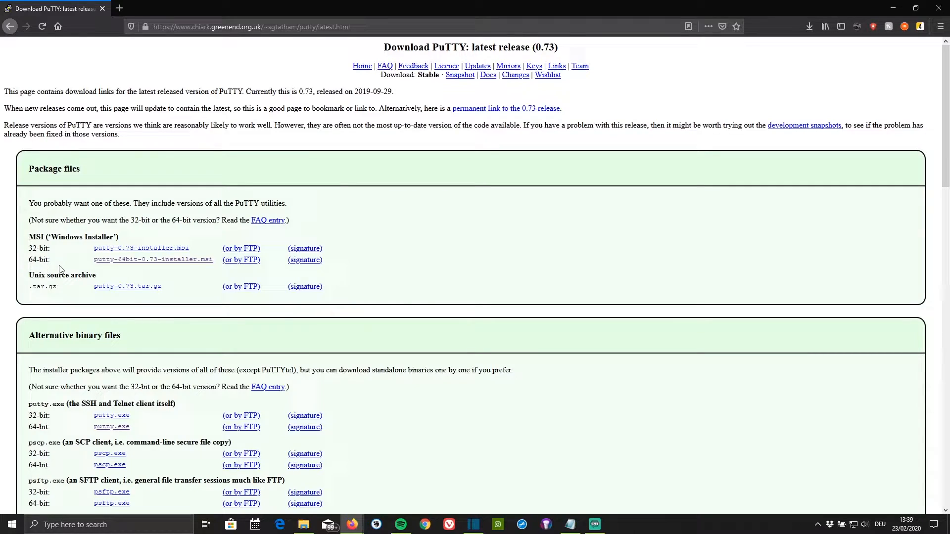
Save putty-64bit-0.73-installer.msi and launch it from the Downloads panel
left_click(153, 259)
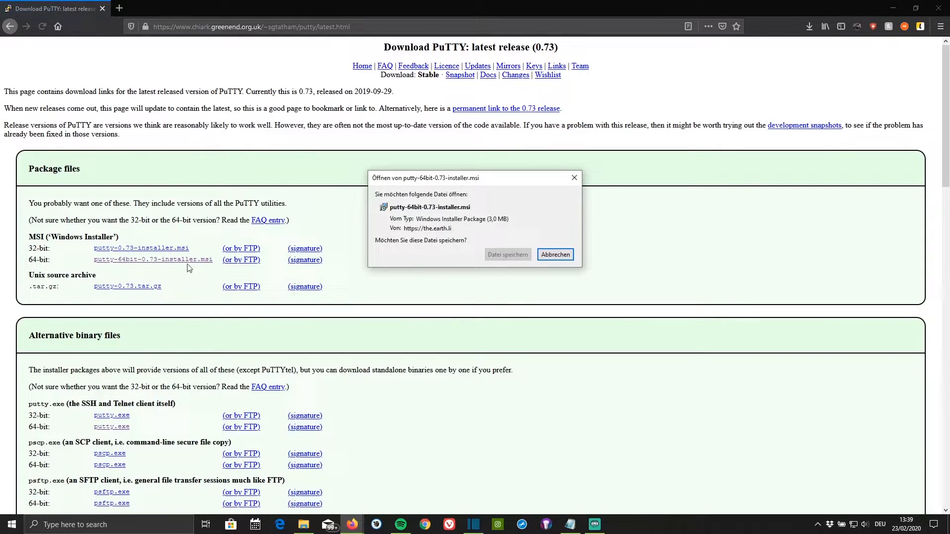
left_click(555, 254)
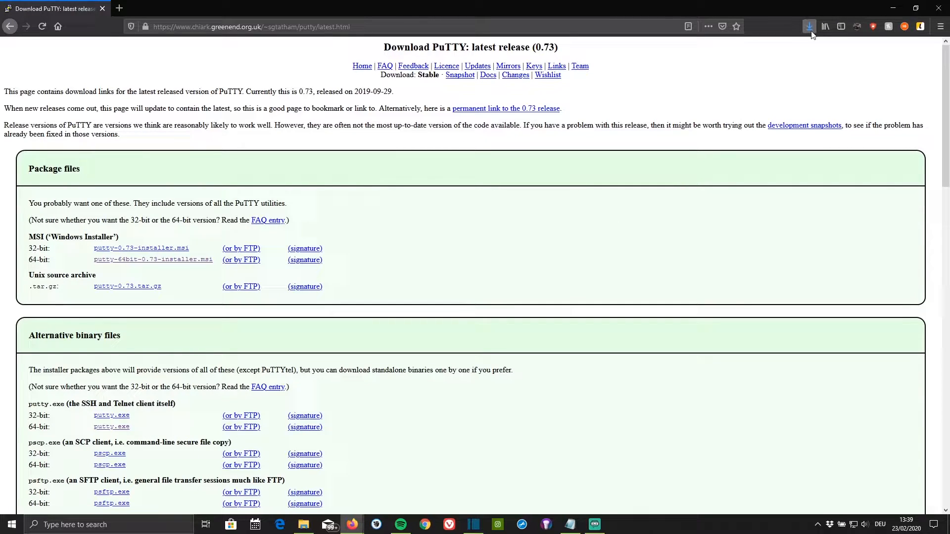
left_click(810, 25)
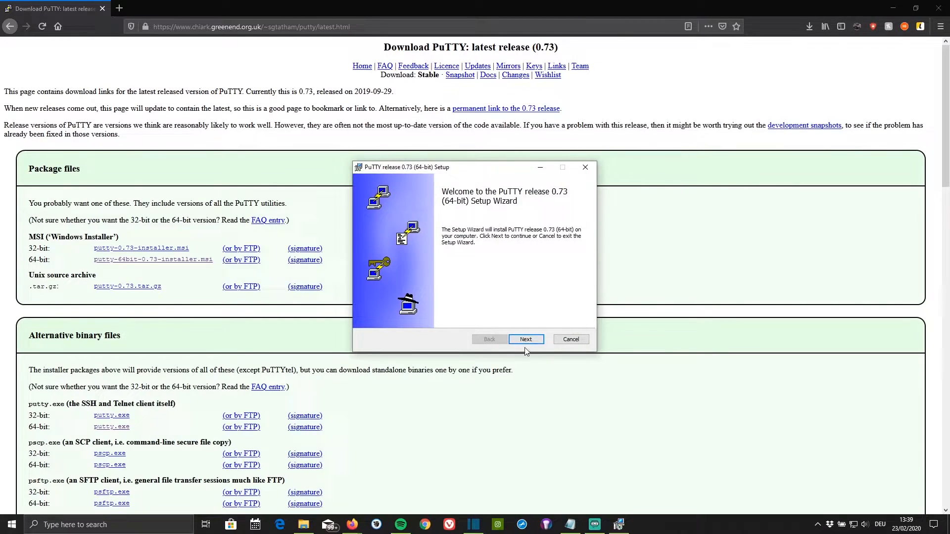
Change the install folder to the DATA (D:) drive and continue to product features
left_click(526, 339)
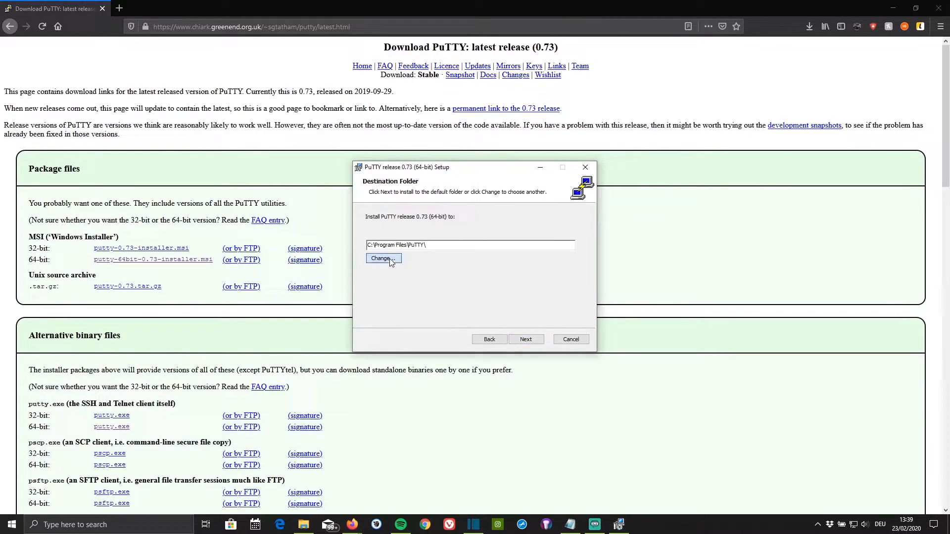
left_click(382, 258)
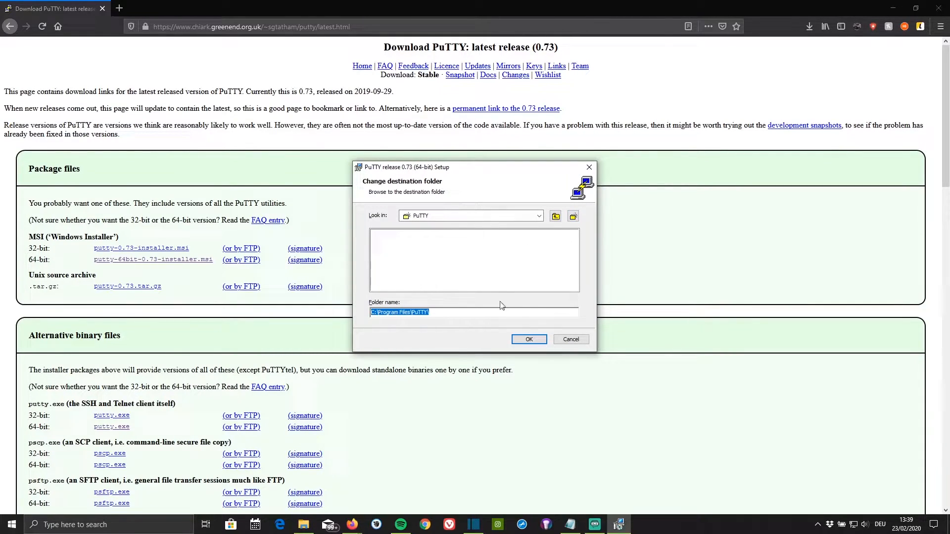
left_click(540, 216)
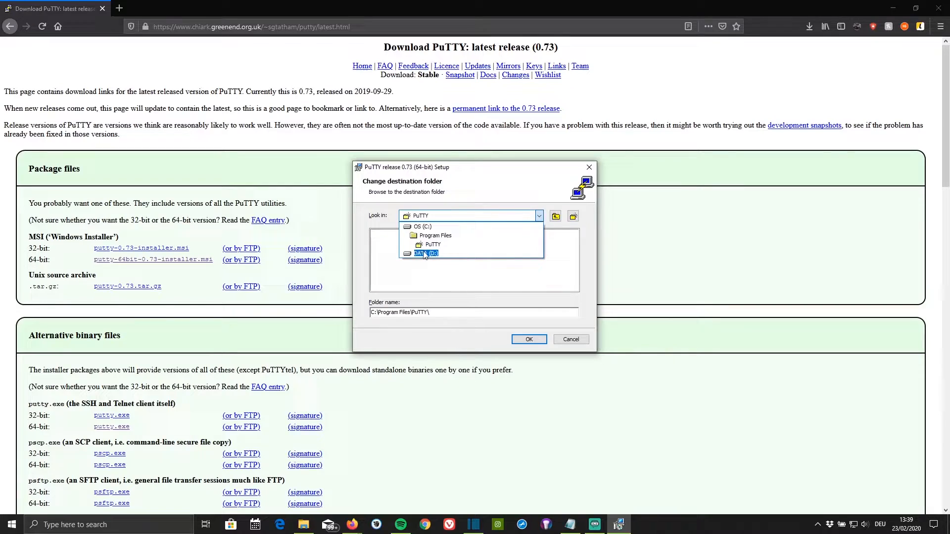
left_click(423, 253)
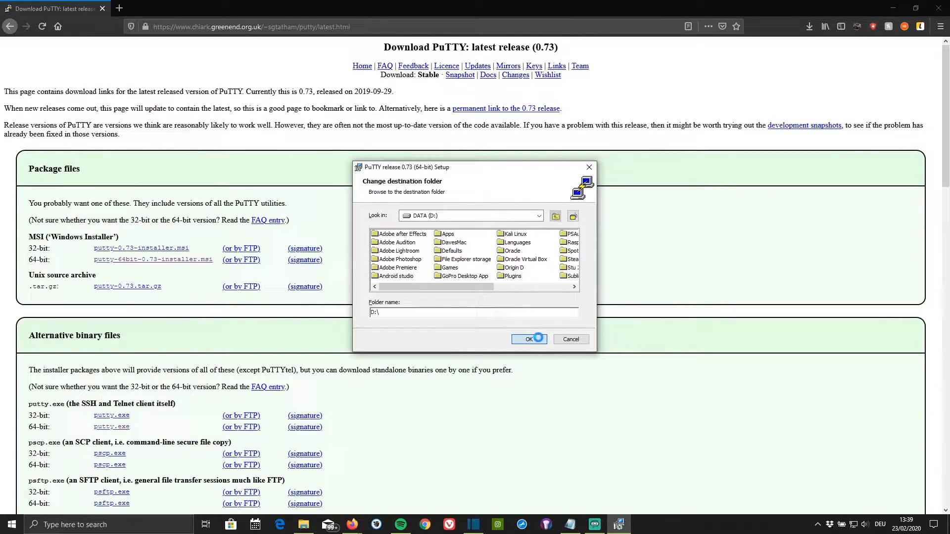
left_click(529, 339)
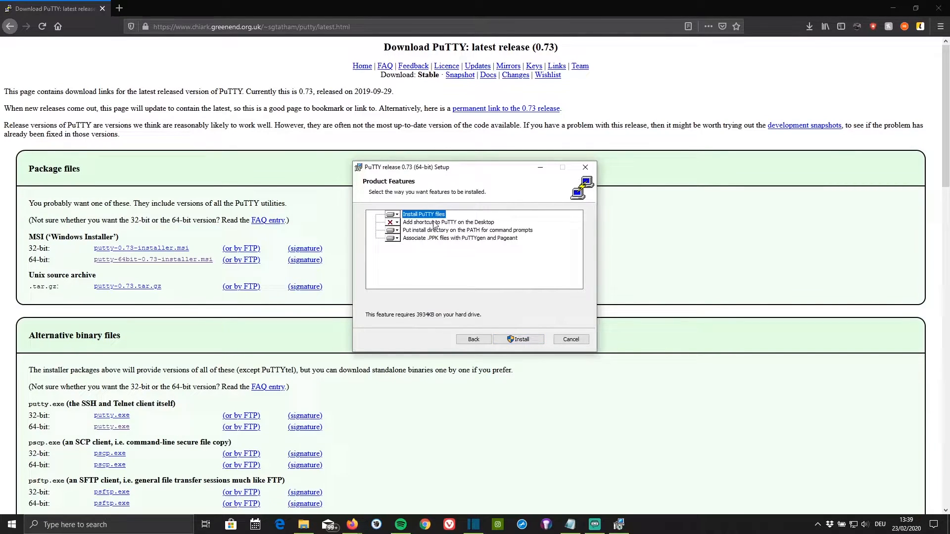
Mark 'Add shortcut to PuTTY on the Desktop' for local install, install, finish, and view the README in Notepad
left_click(390, 221)
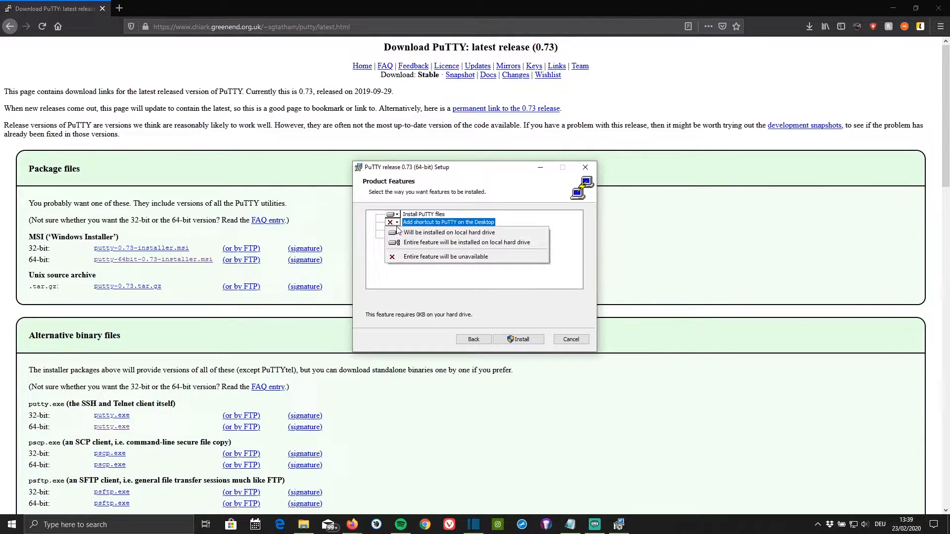
left_click(519, 340)
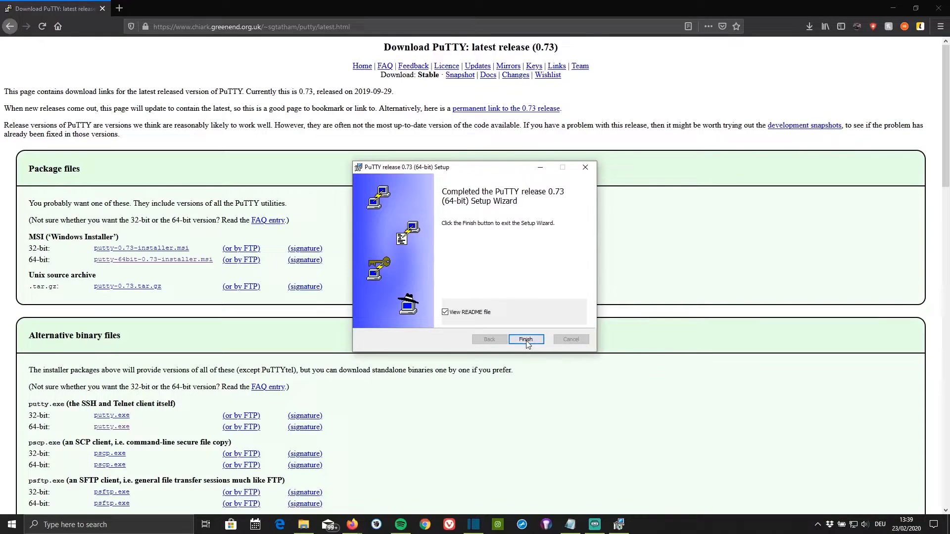
left_click(526, 339)
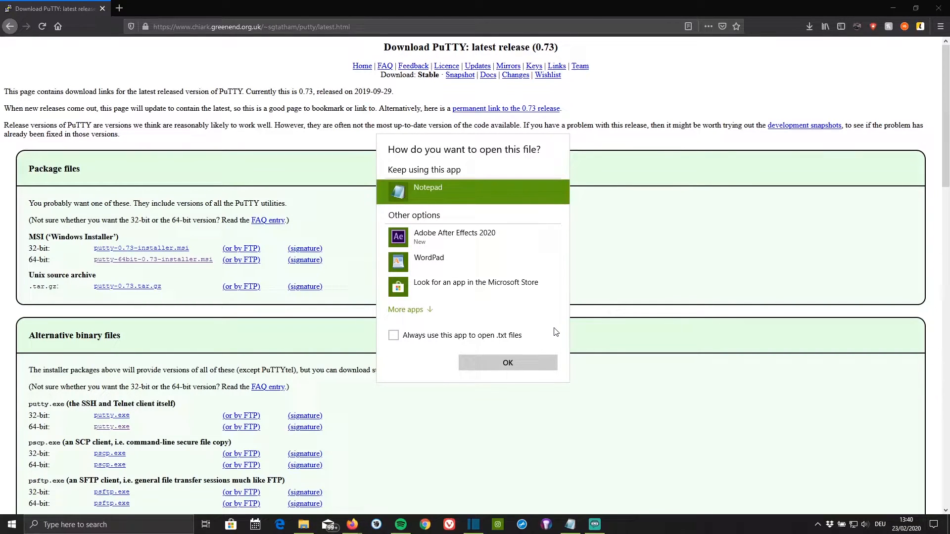
left_click(508, 362)
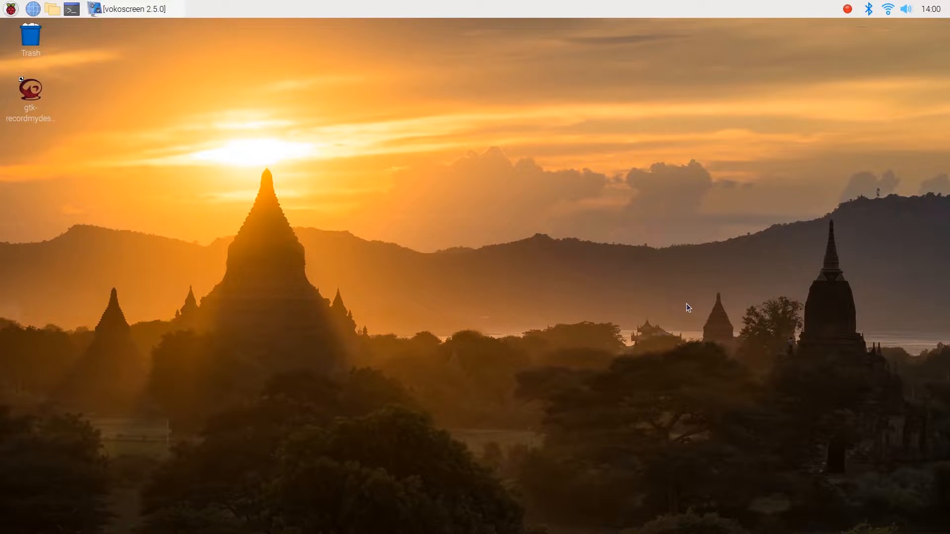
mouse_move(686, 320)
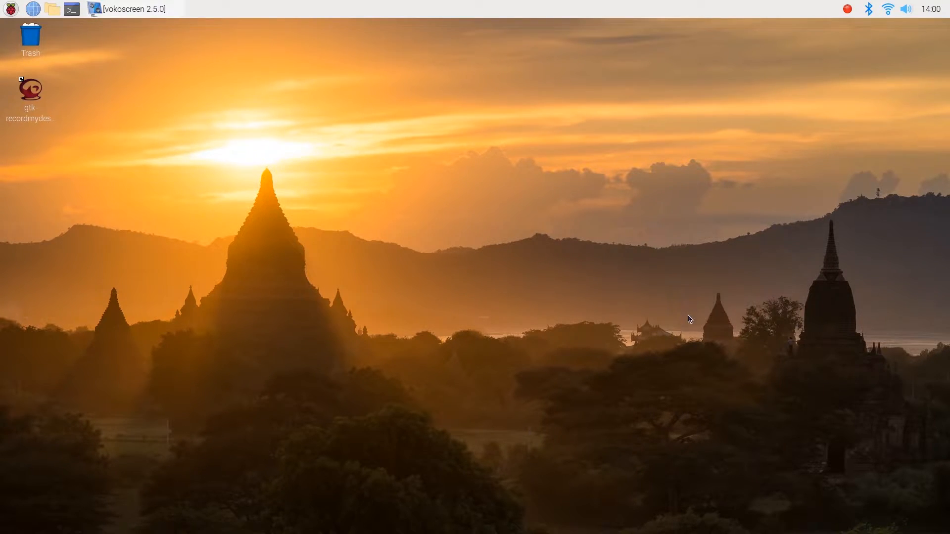
mouse_move(694, 320)
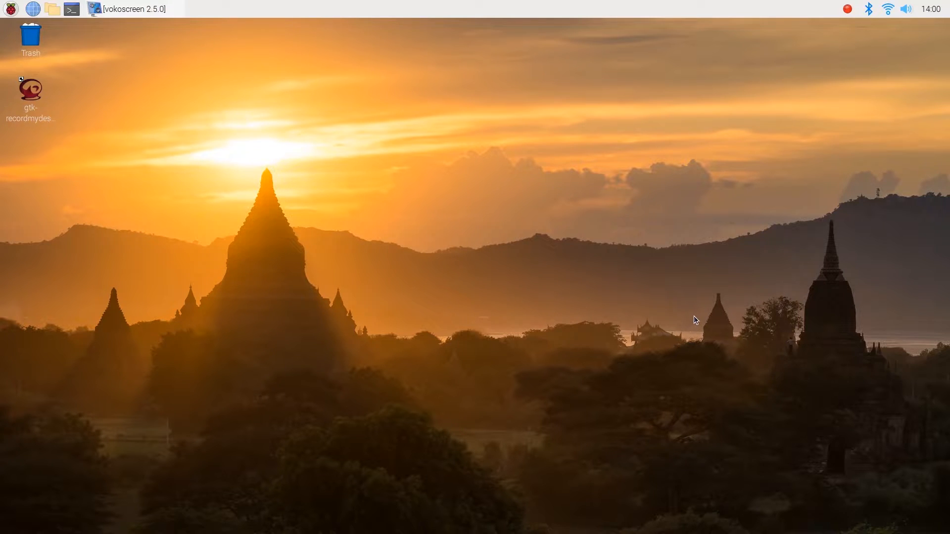
mouse_move(645, 292)
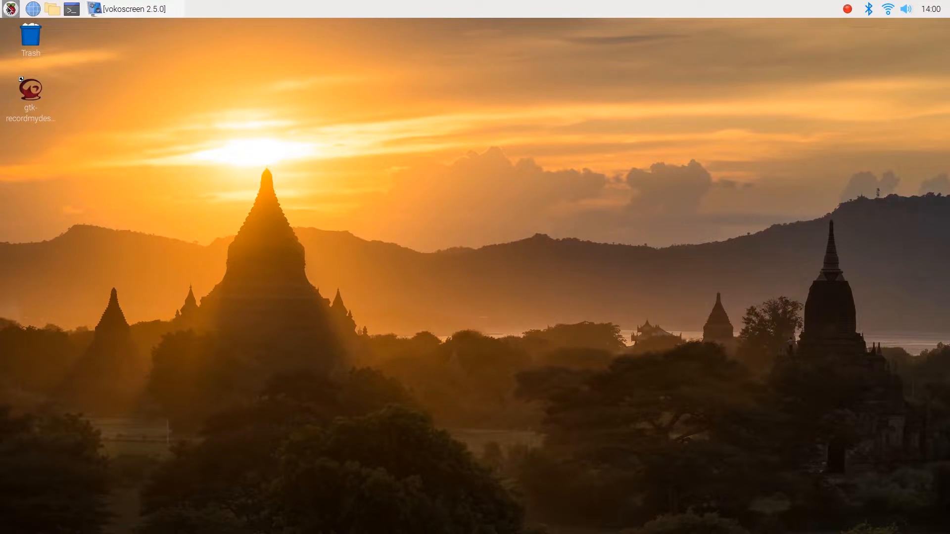
In Raspberry Pi Configuration's Interfaces settings, set SSH to Enable and confirm with OK
left_click(10, 9)
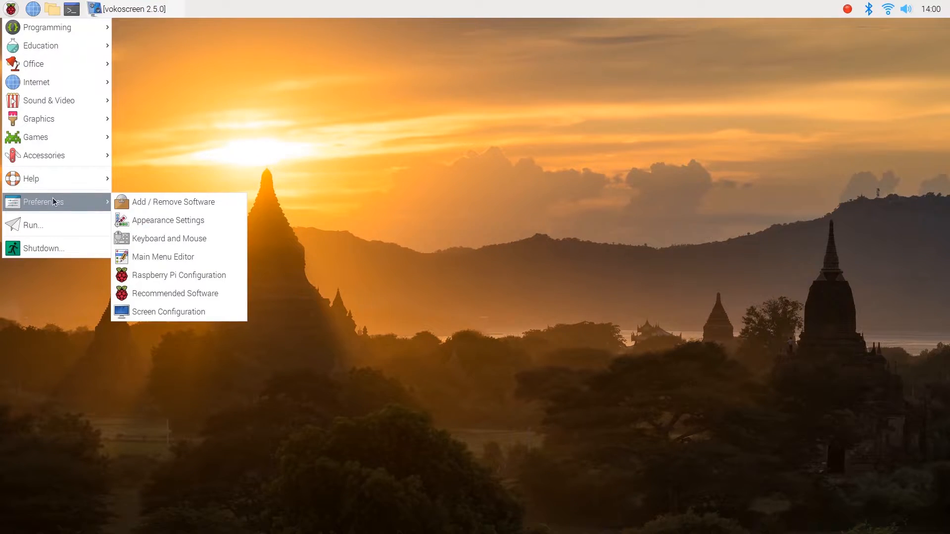
mouse_move(153, 279)
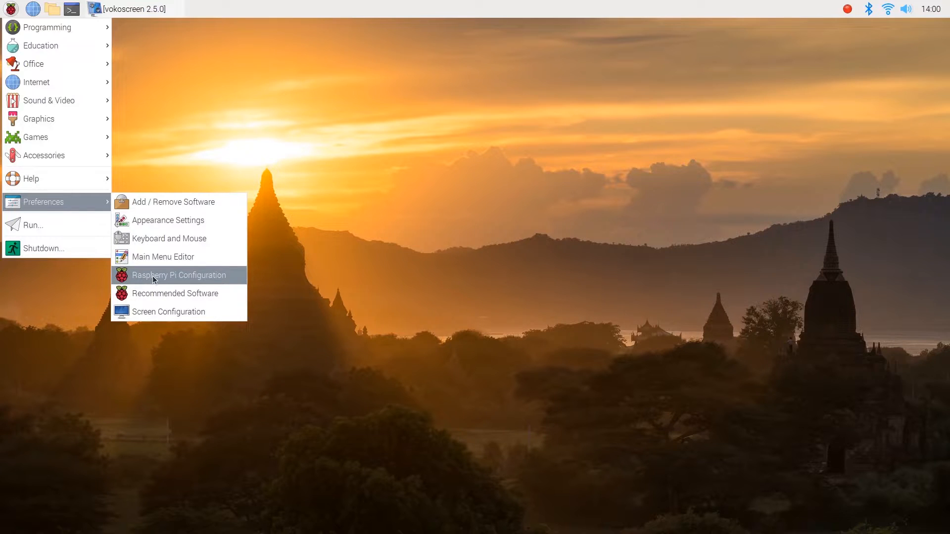
left_click(178, 275)
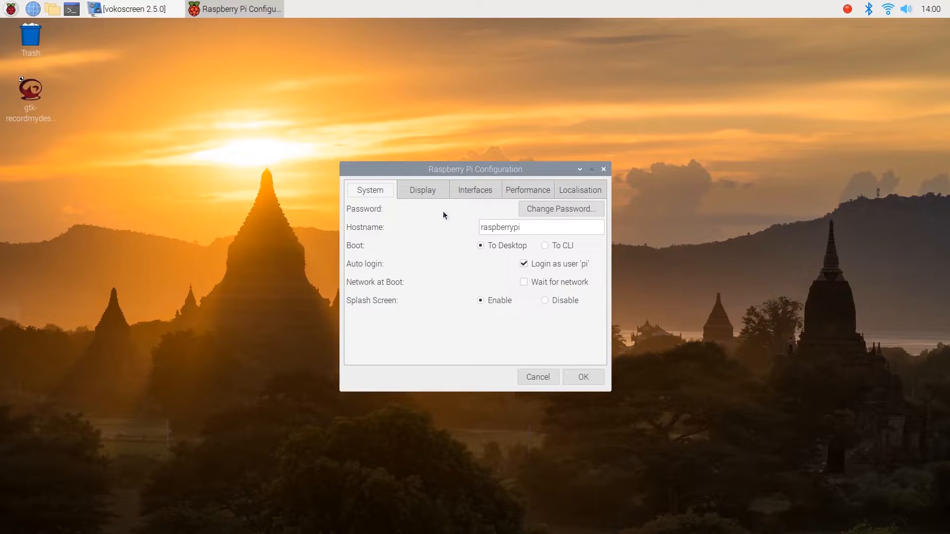
left_click(475, 190)
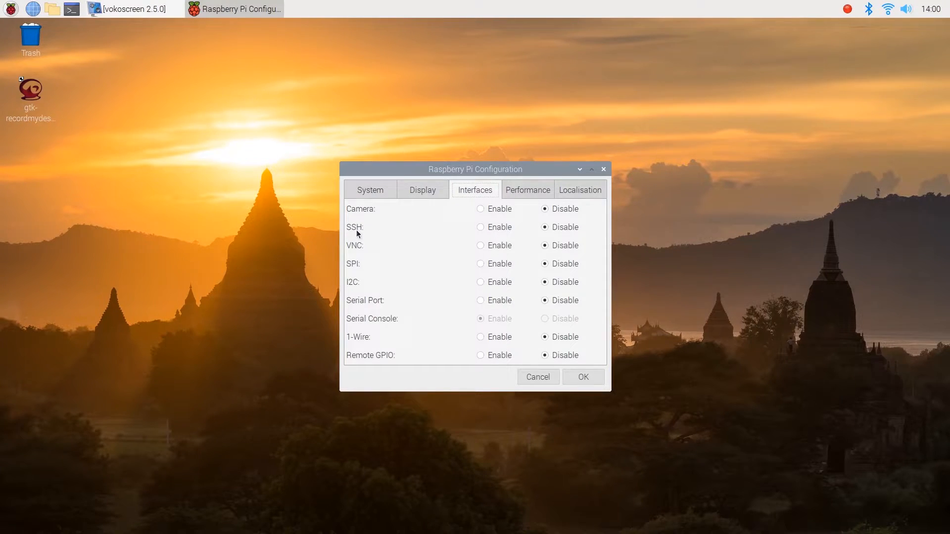
left_click(480, 227)
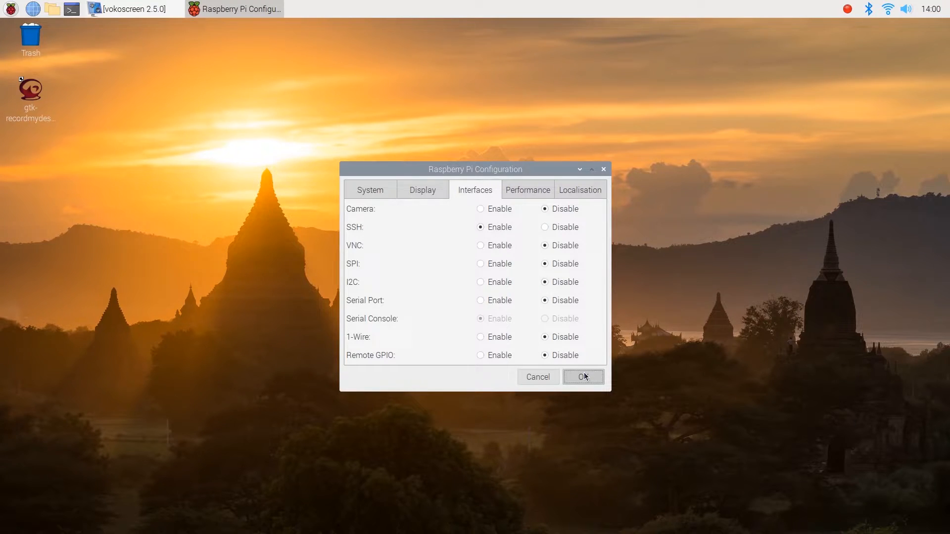
left_click(583, 377)
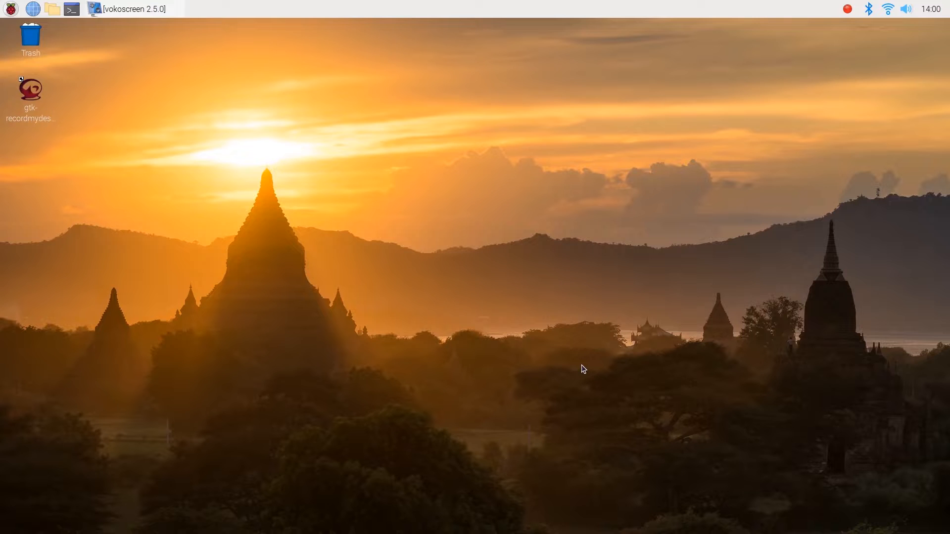
mouse_move(582, 364)
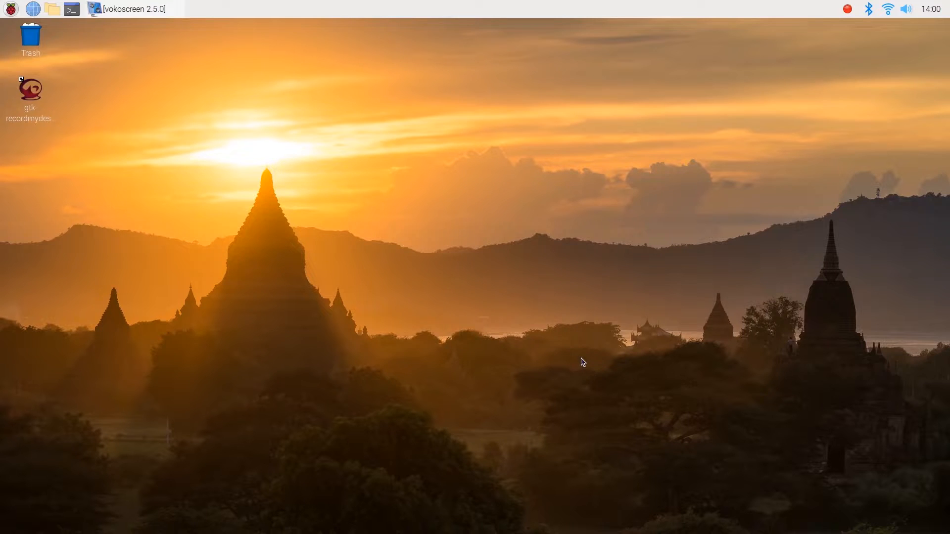
mouse_move(595, 349)
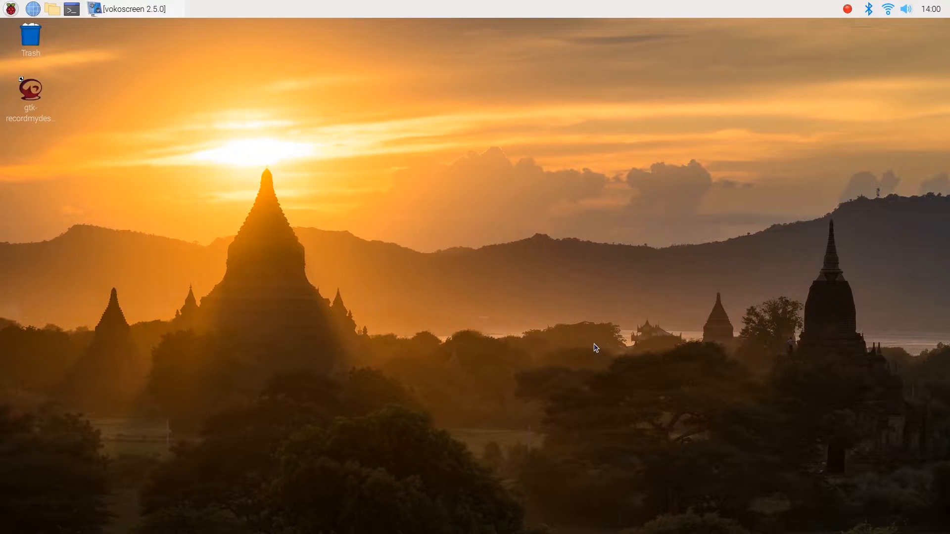
mouse_move(591, 337)
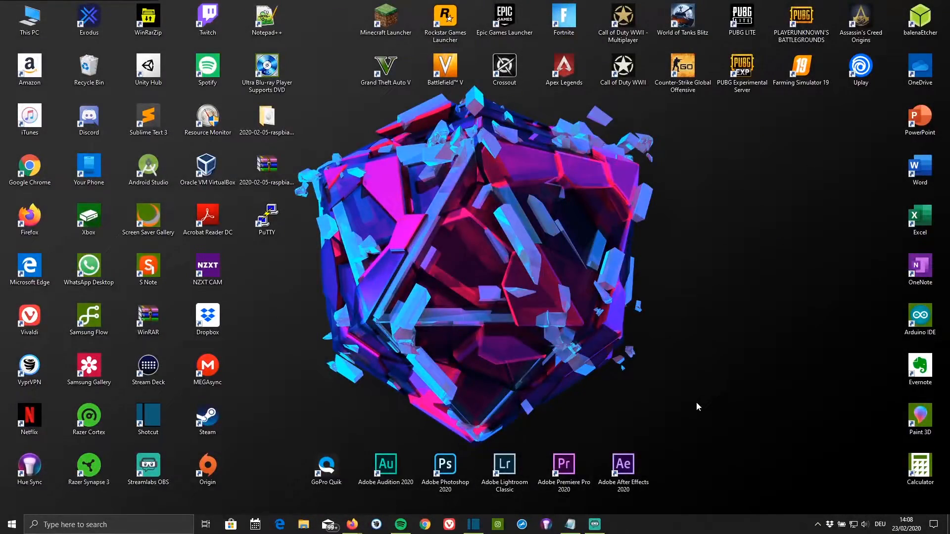
Launch PuTTY and connect over SSH to host 192.168.178.95
double_click(266, 214)
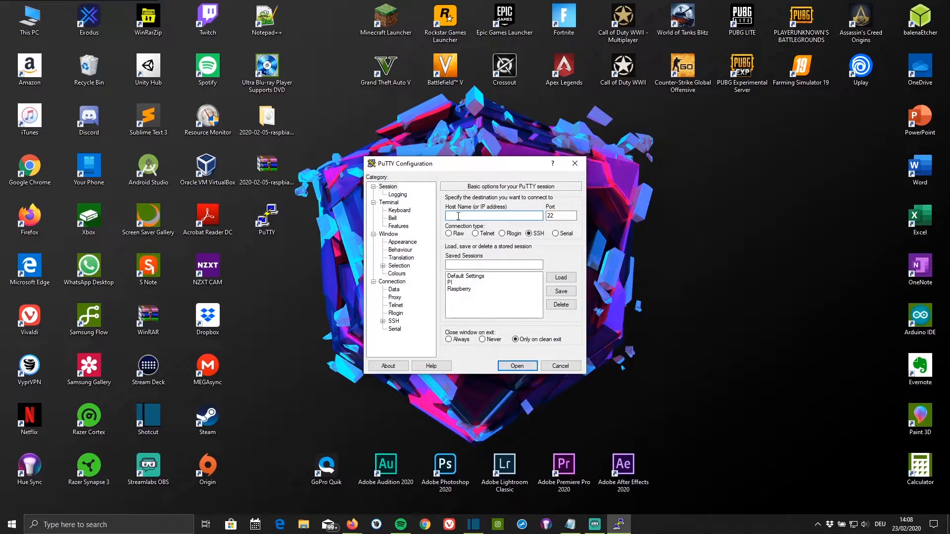
type("192.168.178.95")
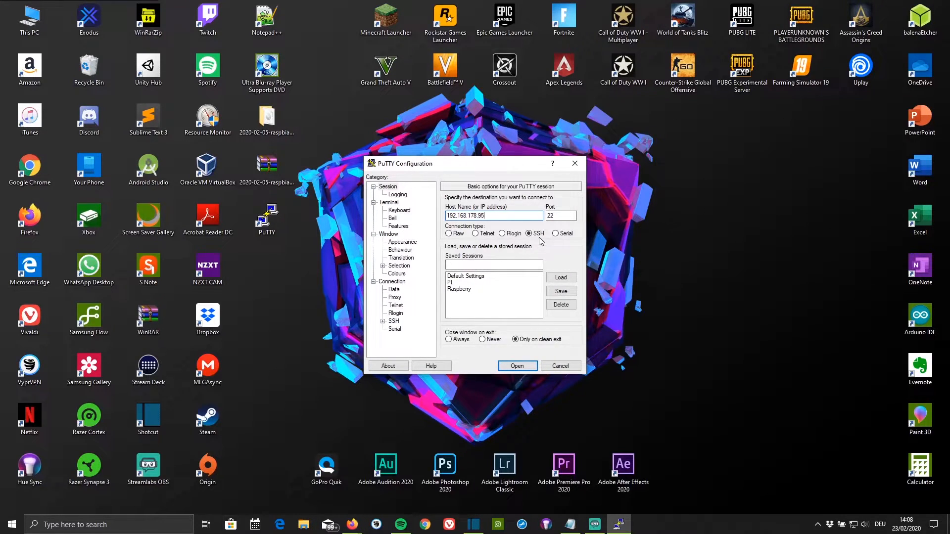
left_click(493, 265)
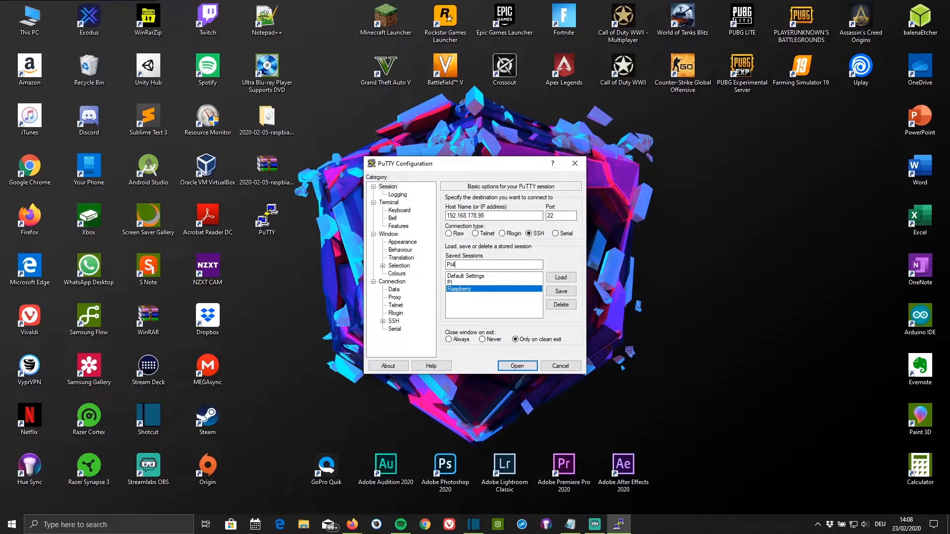
left_click(517, 366)
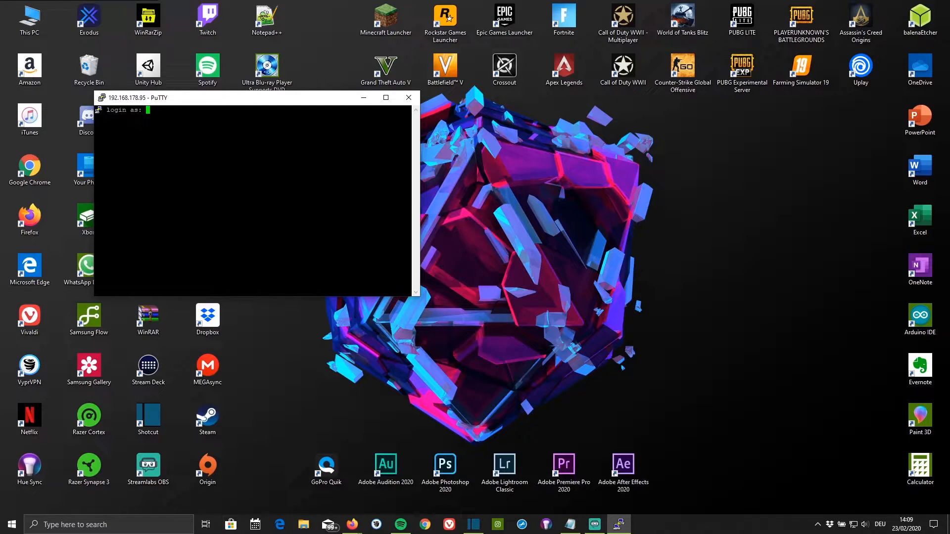
Log in as user 'pi' with its password, then close the terminal window
type("pi")
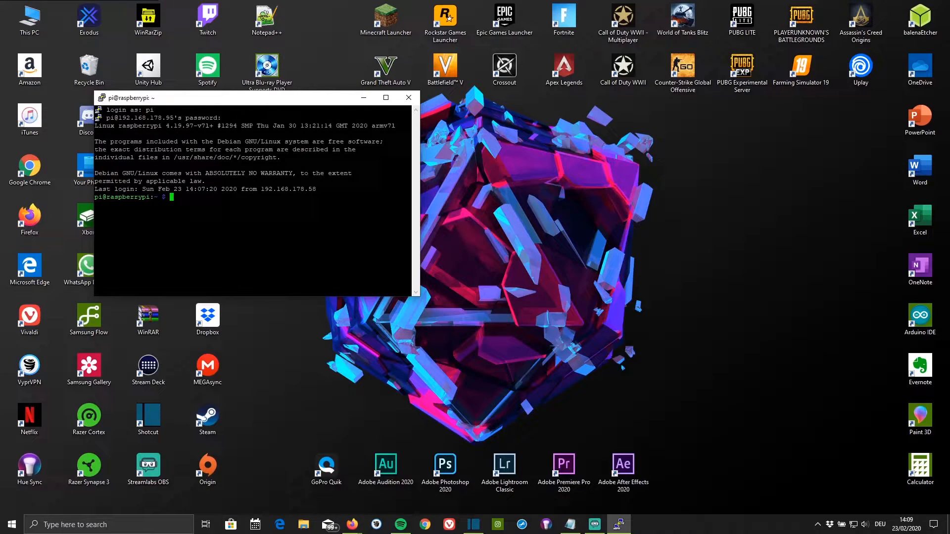
left_click(408, 97)
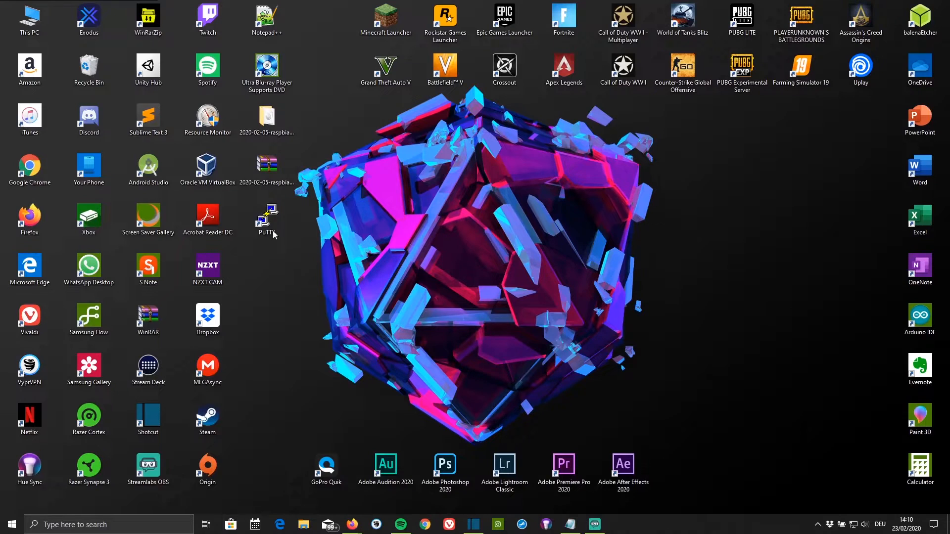
Reconnect PuTTY to 192.168.178.95, log in again, and close the terminal
double_click(266, 214)
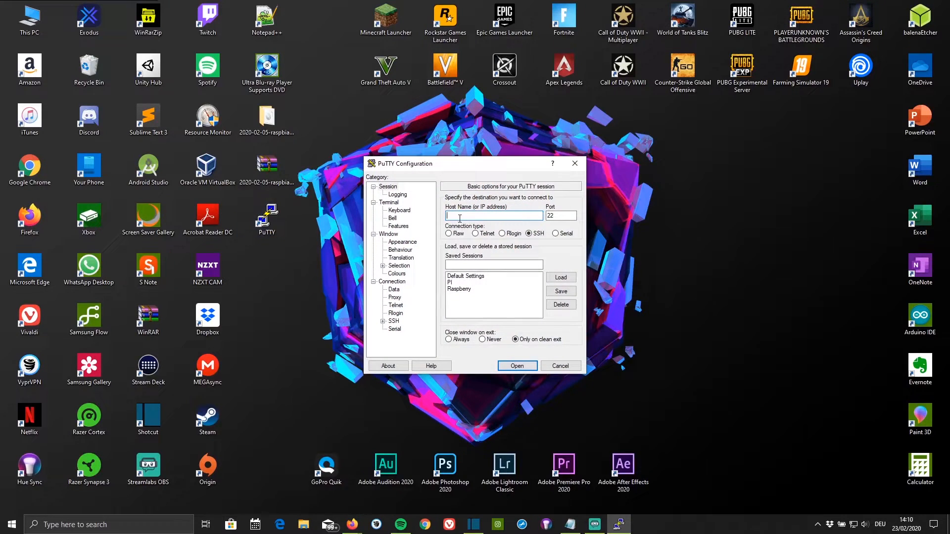
type("192.168.178.95")
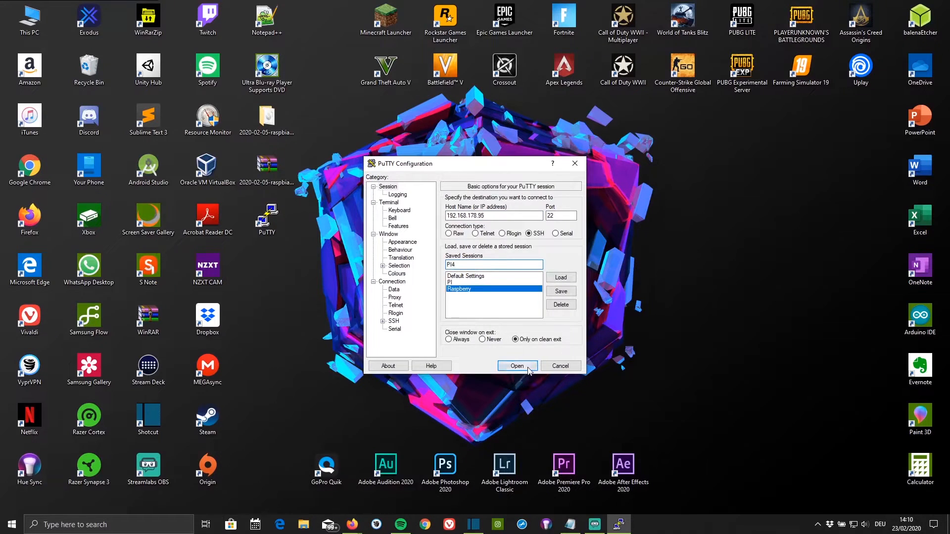
left_click(516, 366)
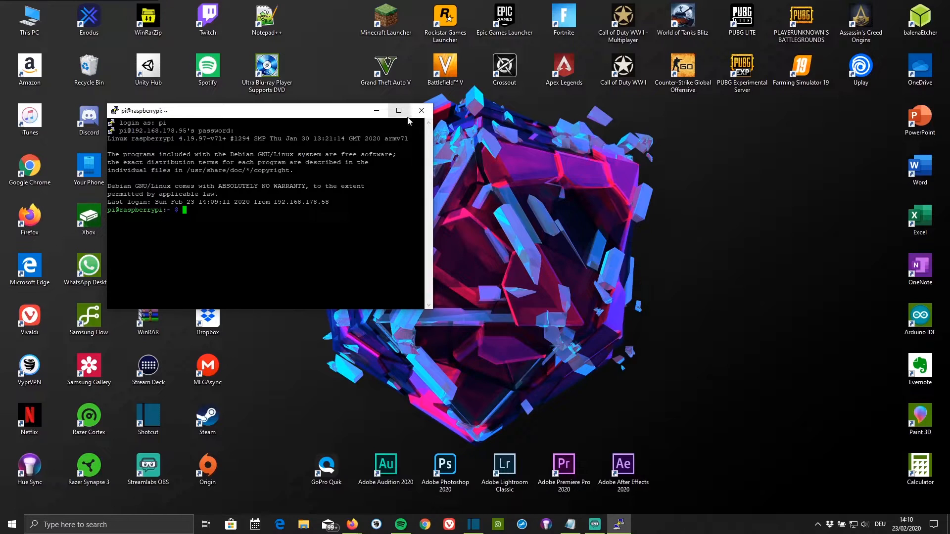
left_click(422, 111)
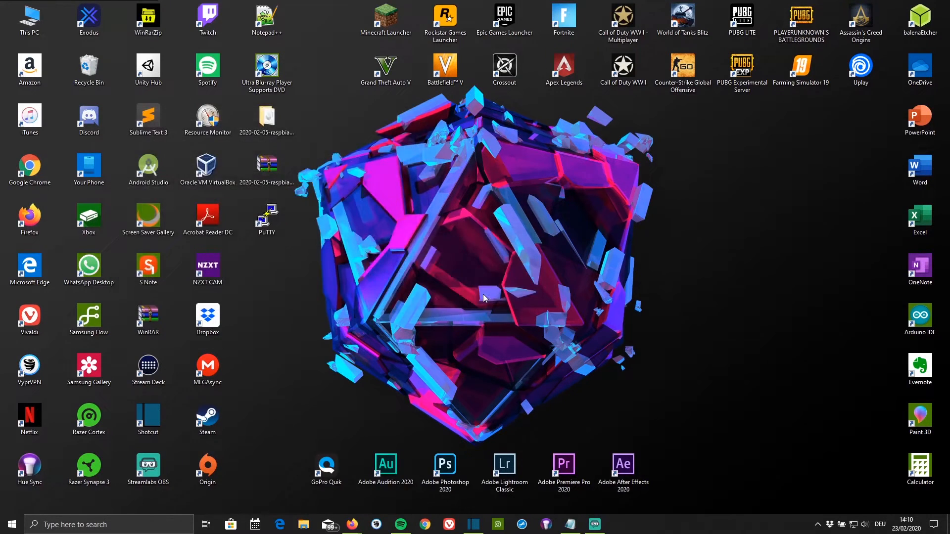
Bring up the PuTTY shortcut's Properties and the notes holding the login command
right_click(266, 214)
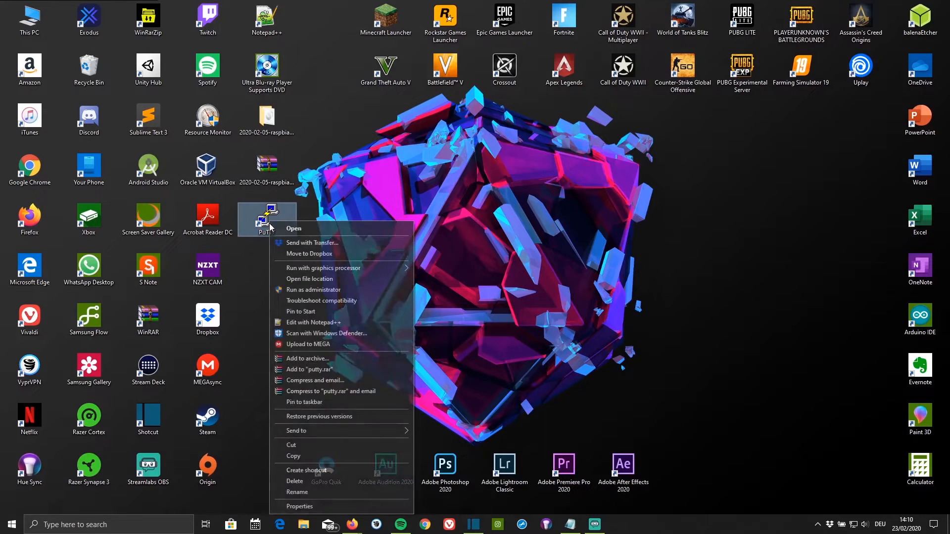
left_click(299, 506)
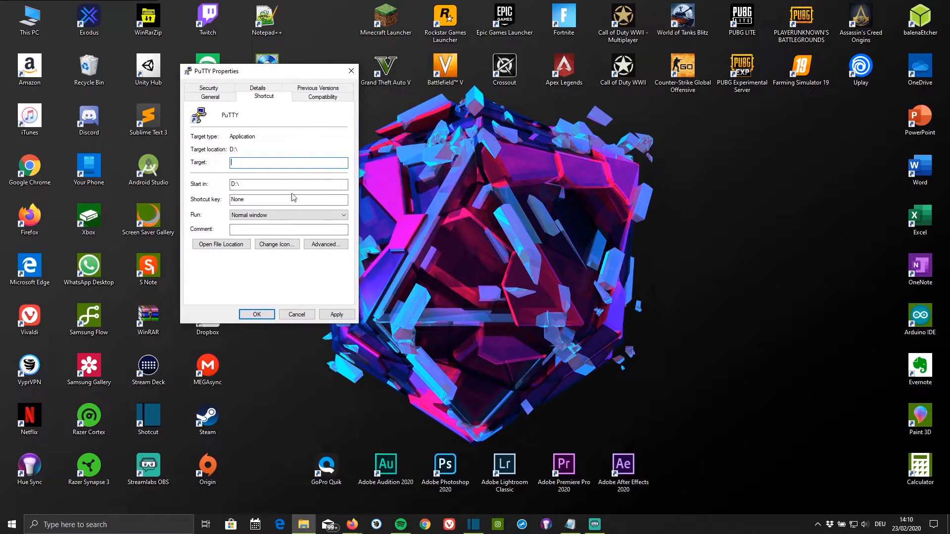
left_click(570, 524)
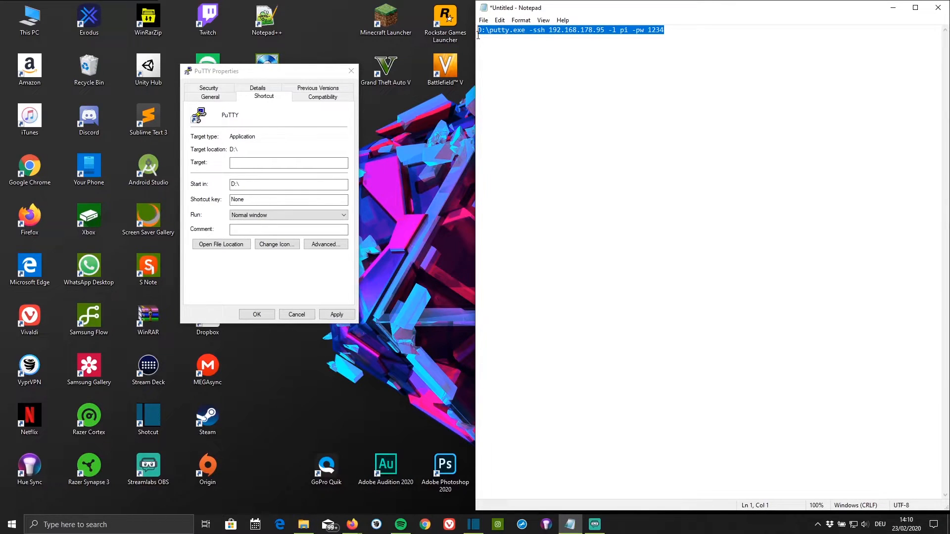
left_click(287, 162)
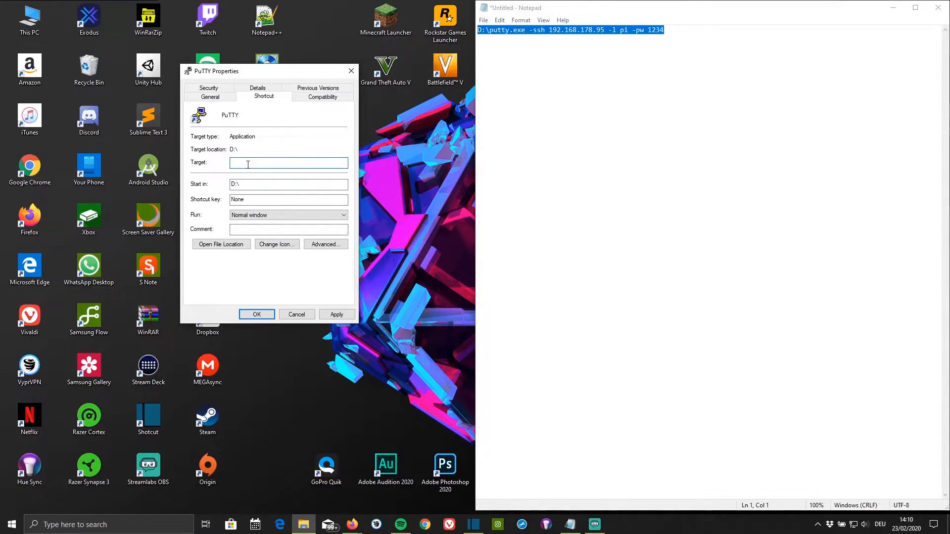
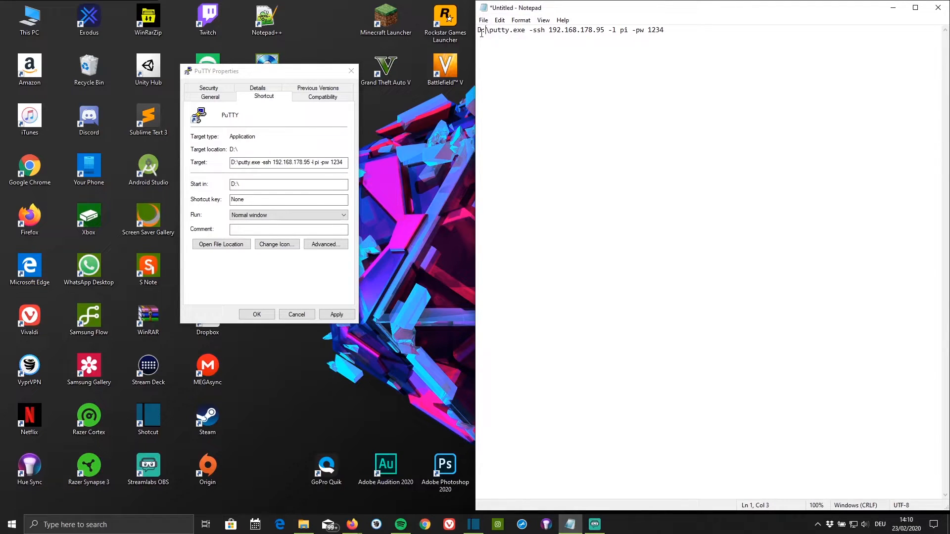
mouse_move(504, 37)
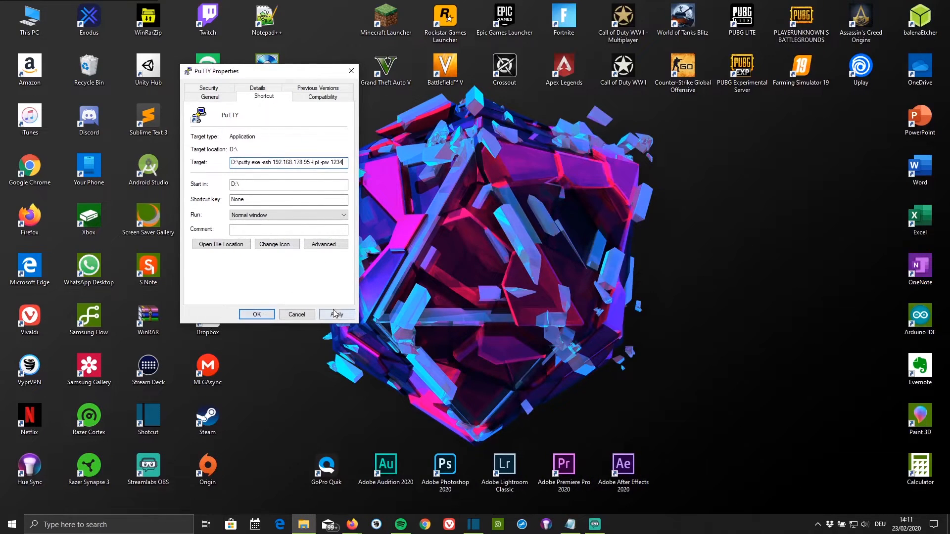
left_click(337, 315)
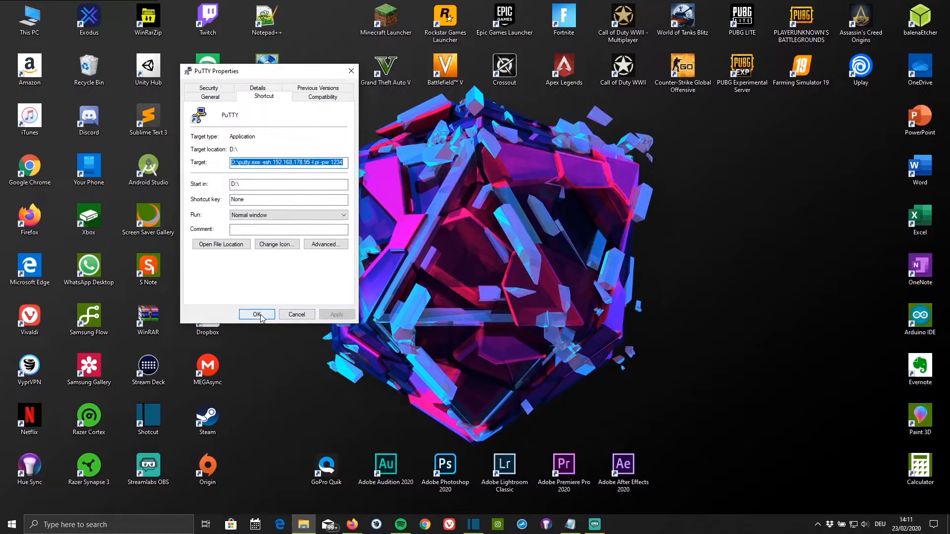
left_click(257, 315)
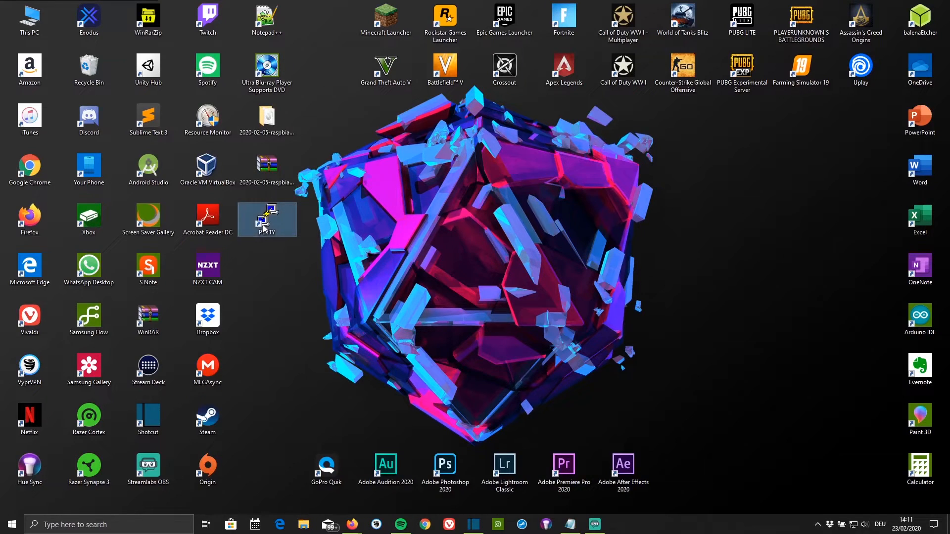
Launch the edited shortcut, verify it logs straight into the Pi shell, then close it
double_click(267, 217)
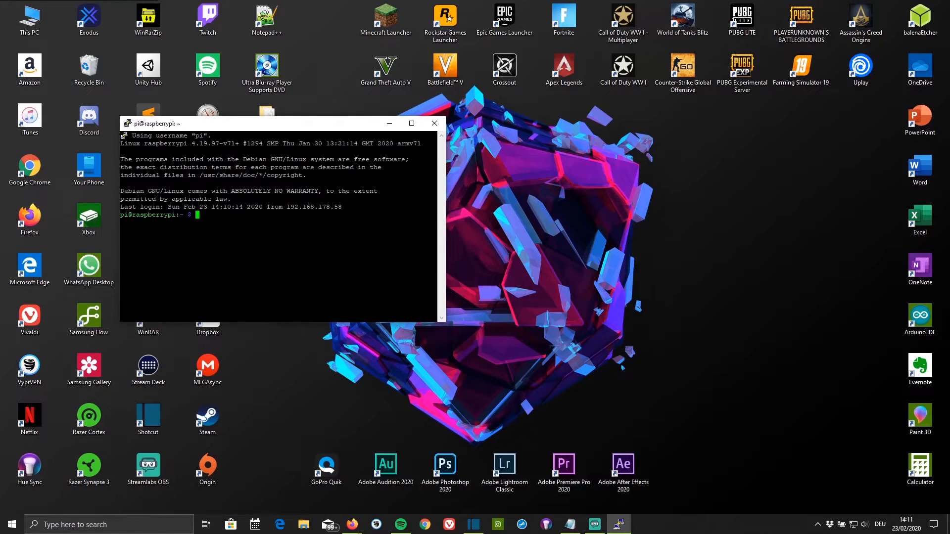
left_click(434, 123)
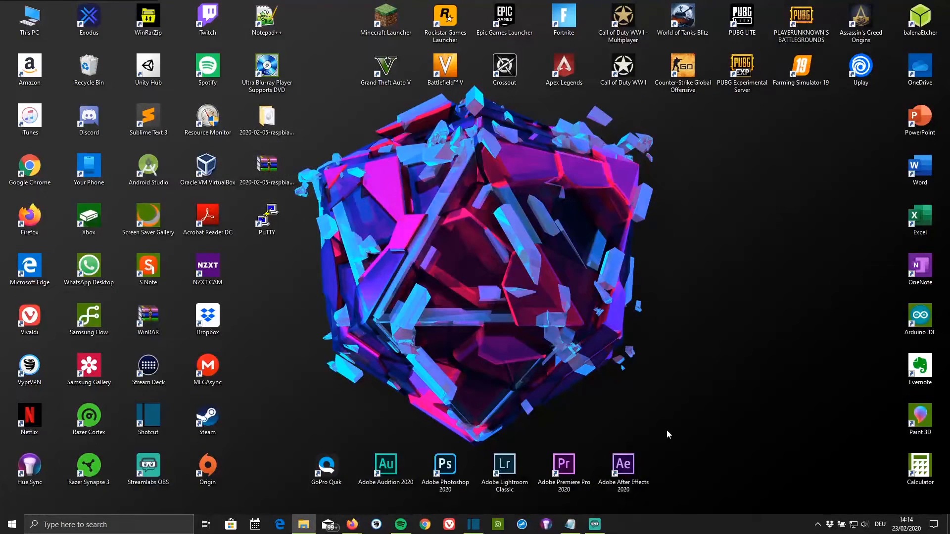